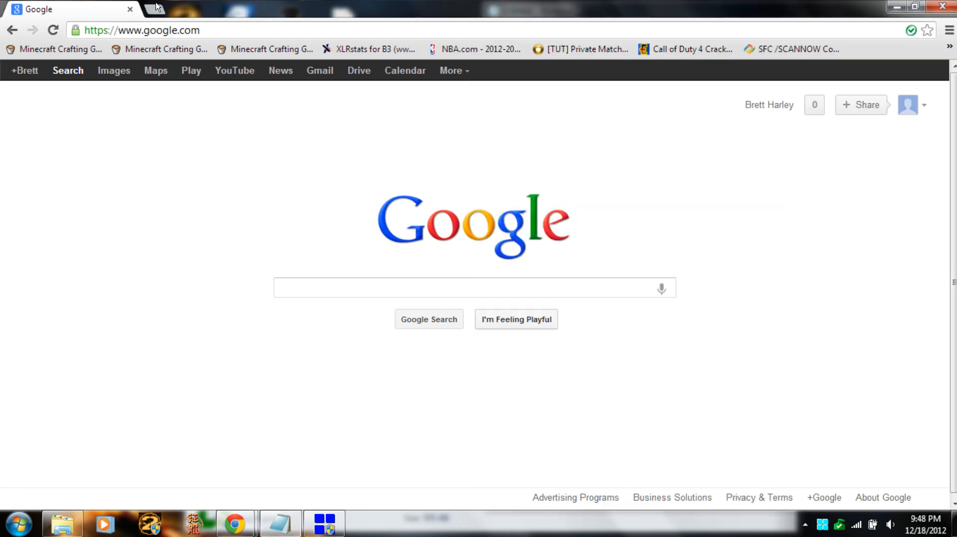
Start a new browser tab to follow the LinkBucks link to FileFactory.
left_click(158, 9)
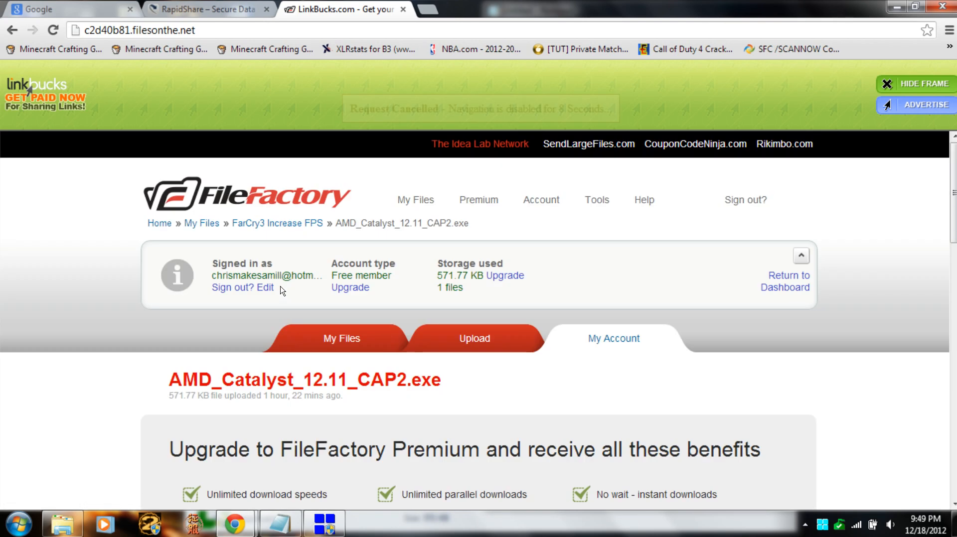
Choose the free slow download and submit the captcha words 'unjointed gni'.
scroll("down", 3)
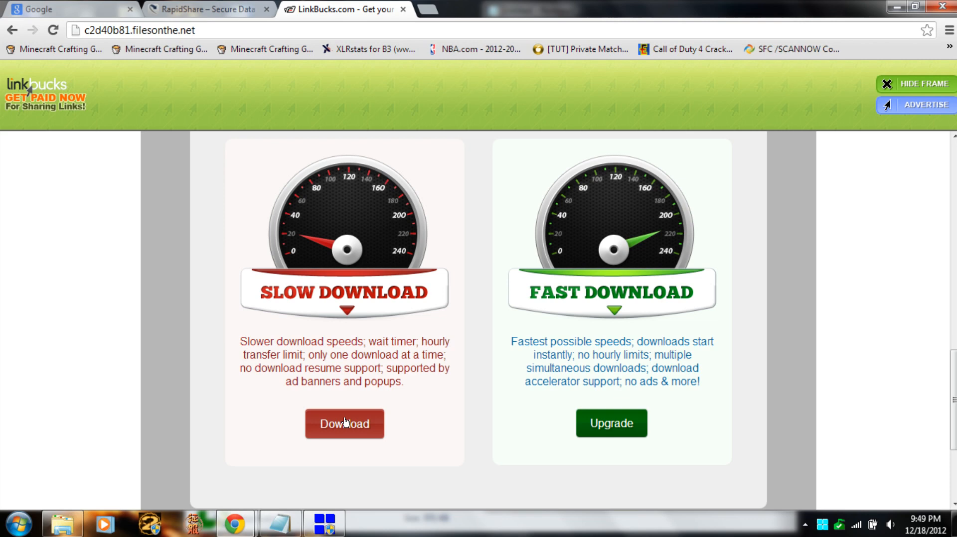
left_click(345, 423)
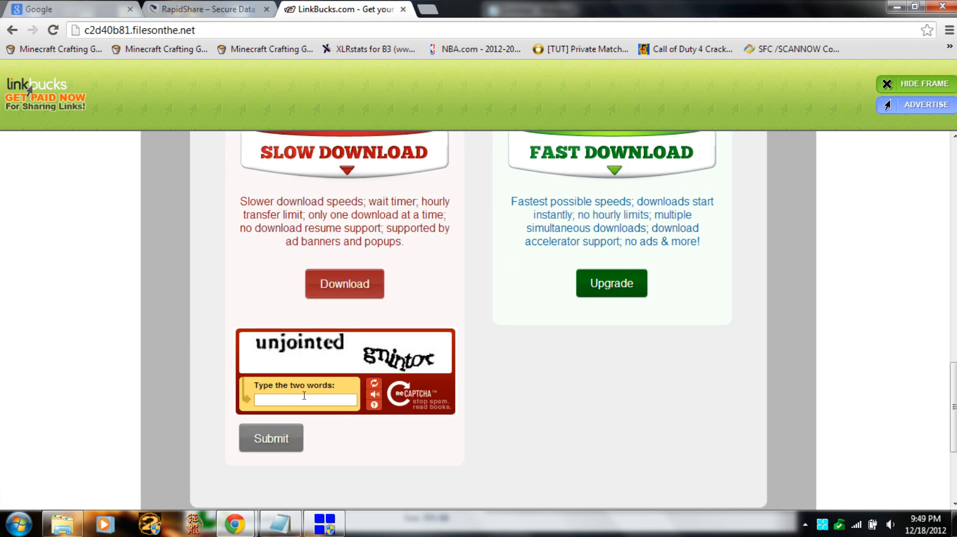
type("un")
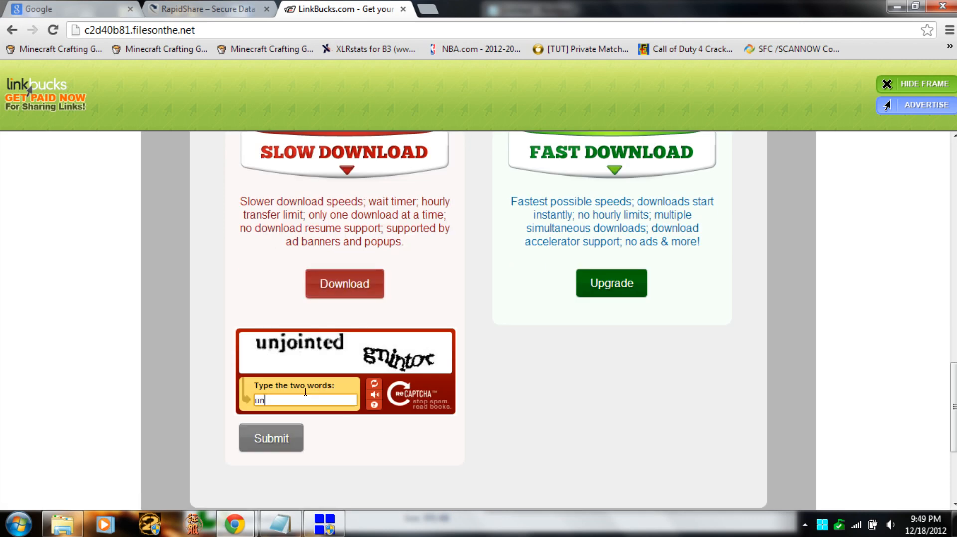
type("joint")
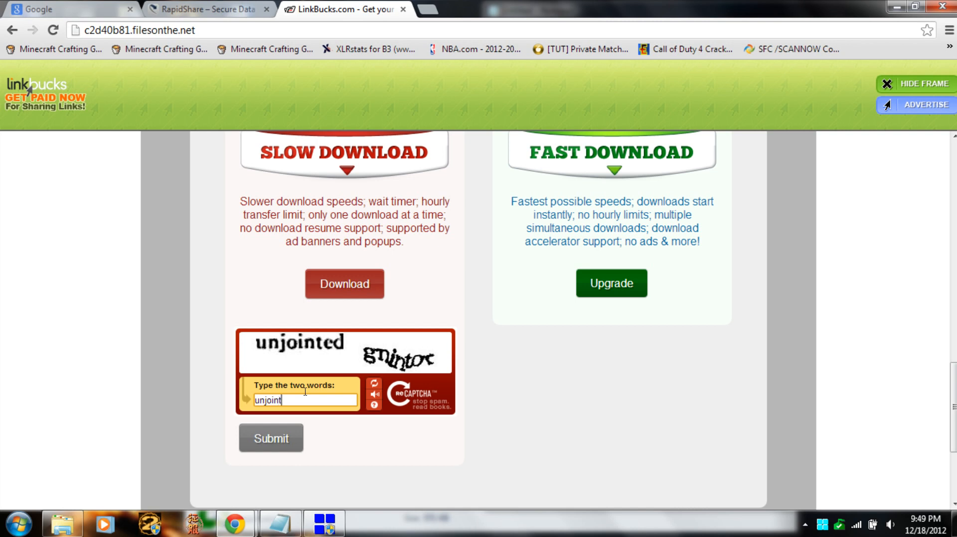
type("ed gnintor")
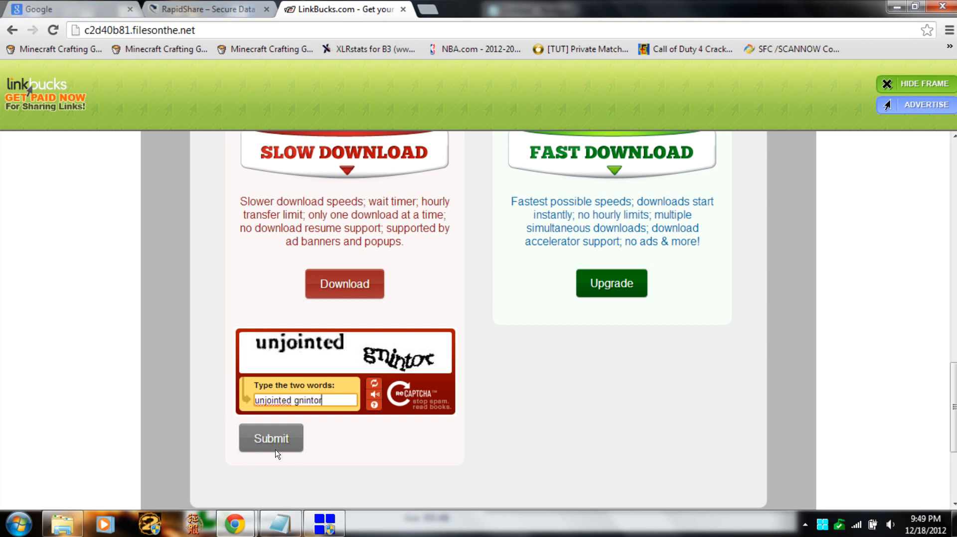
left_click(270, 438)
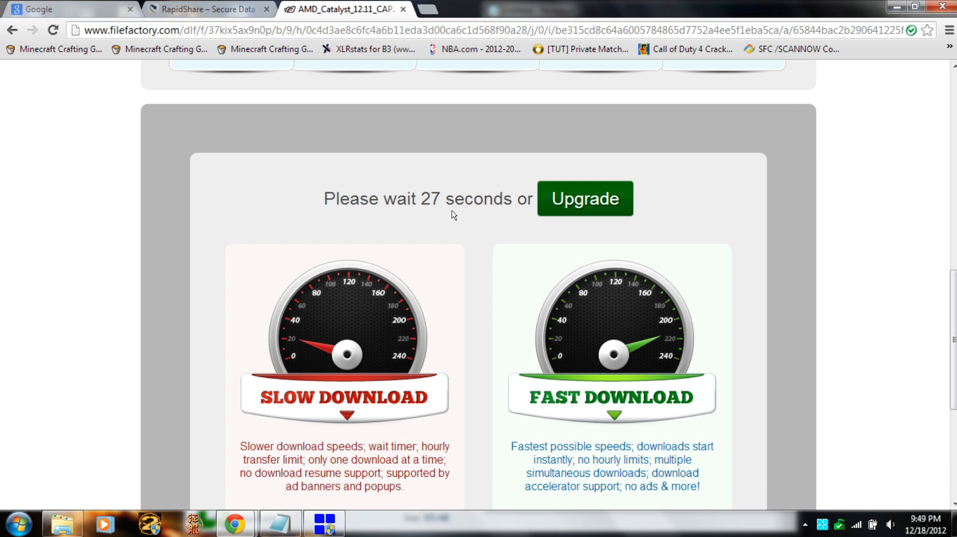
mouse_move(447, 226)
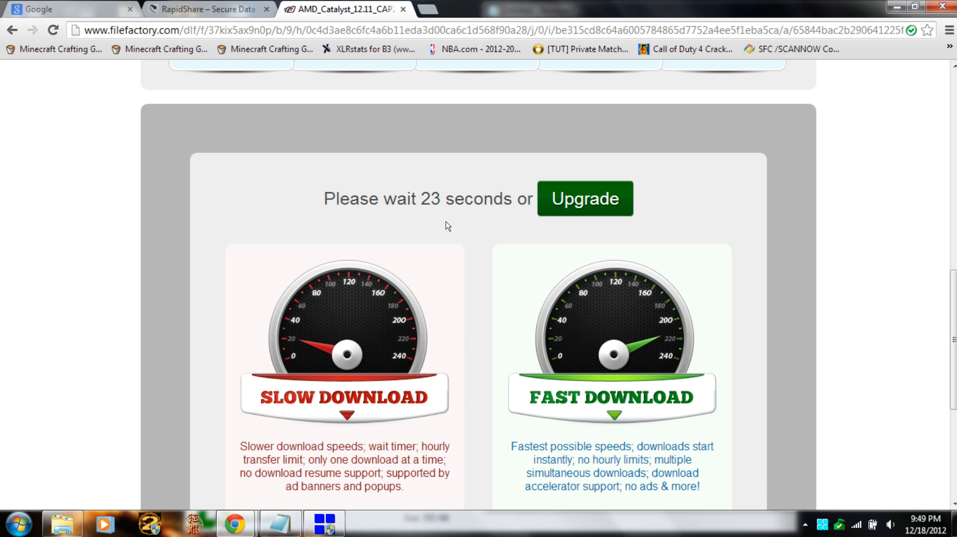
mouse_move(439, 245)
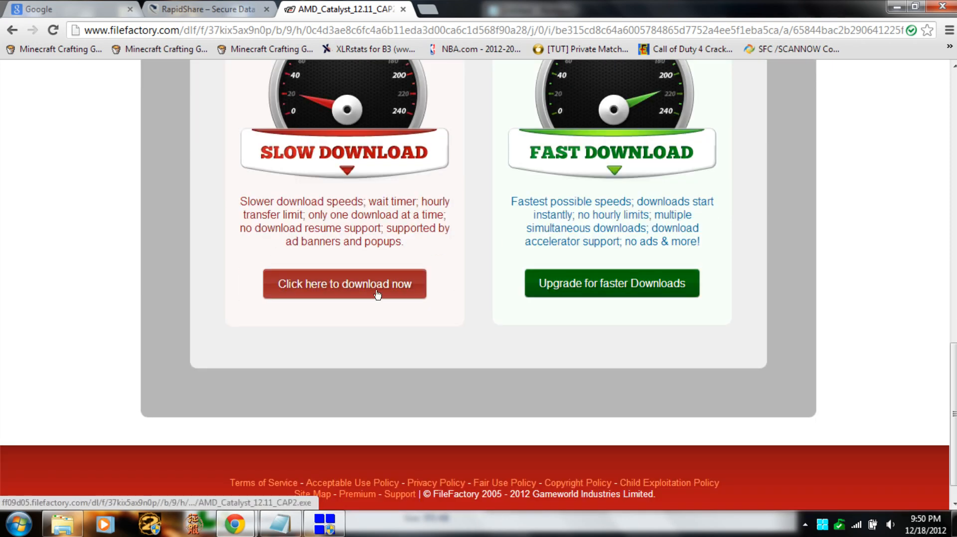
Download the CAP2 installer after the countdown and bring up the ADDONS folder from the download item.
left_click(325, 284)
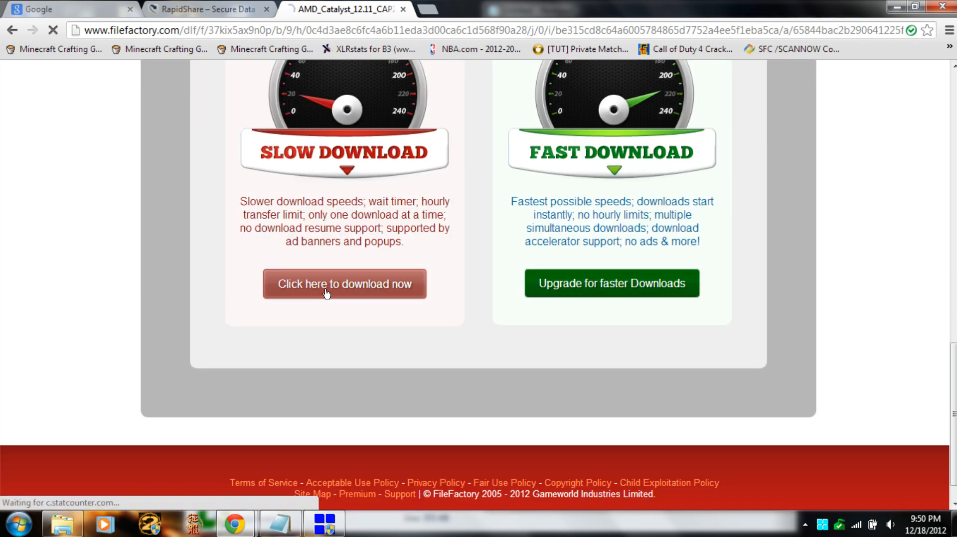
left_click(345, 284)
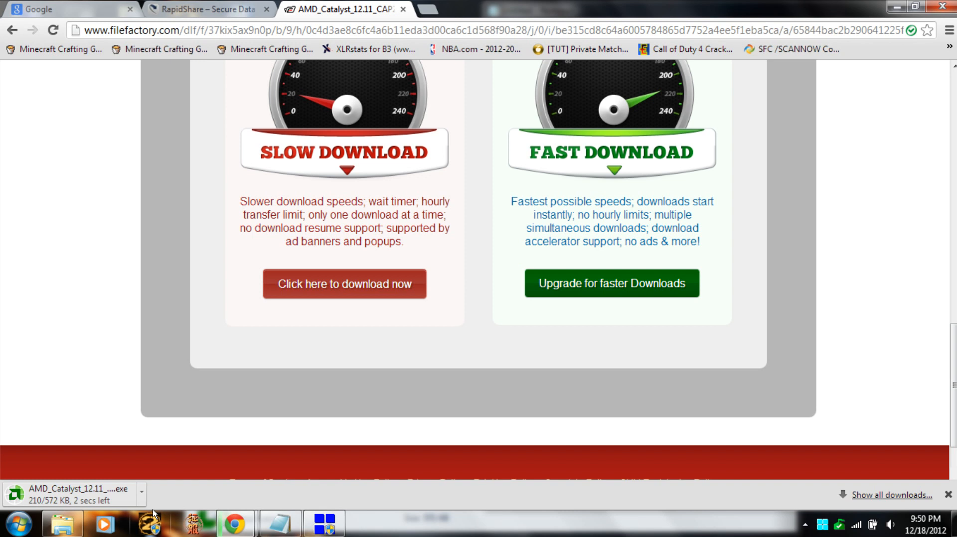
left_click(141, 494)
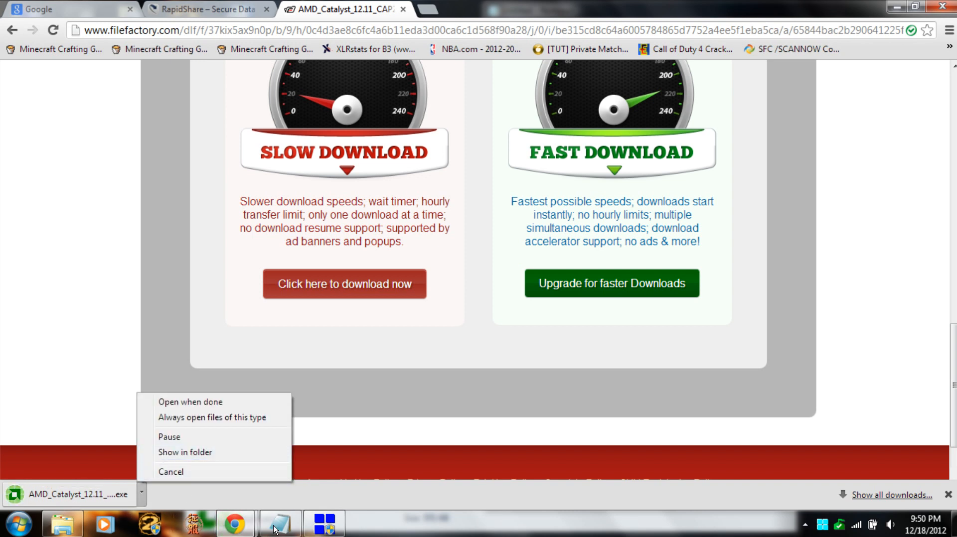
left_click(185, 453)
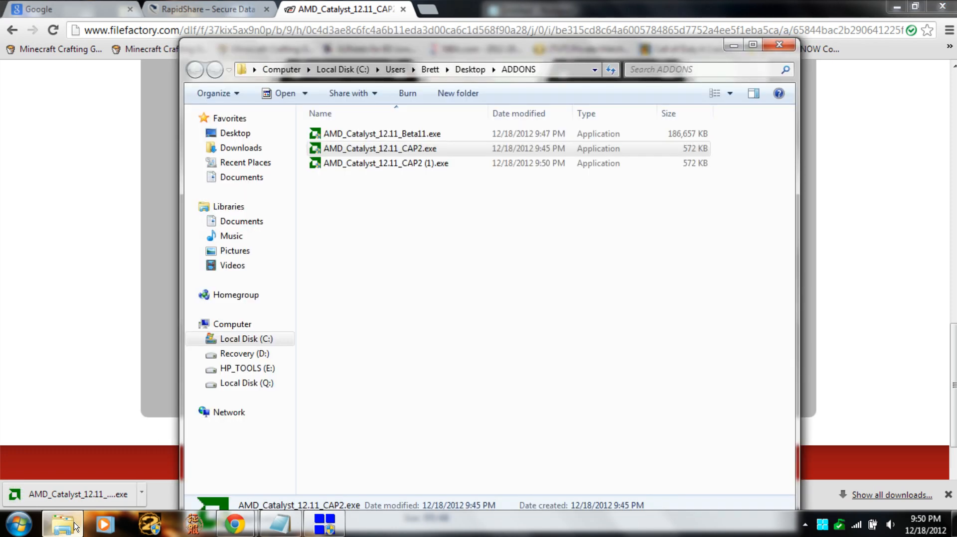
Delete the duplicate CAP2 (1) installer from the ADDONS folder and launch the installer.
right_click(371, 163)
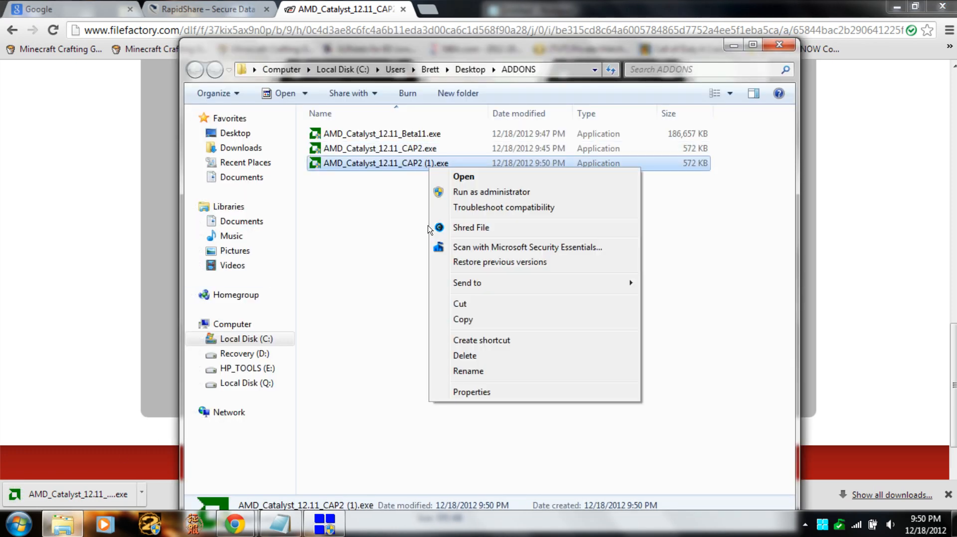
left_click(465, 356)
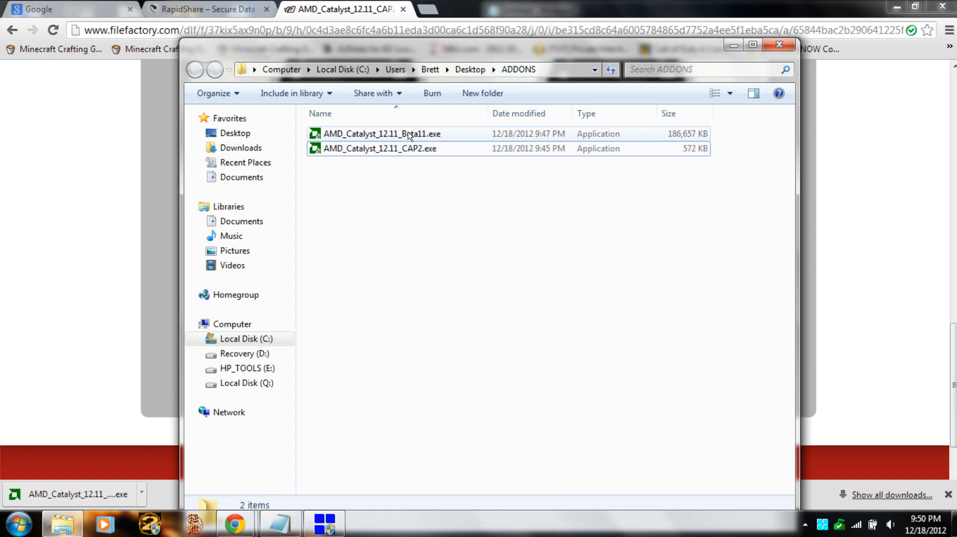
left_click(372, 135)
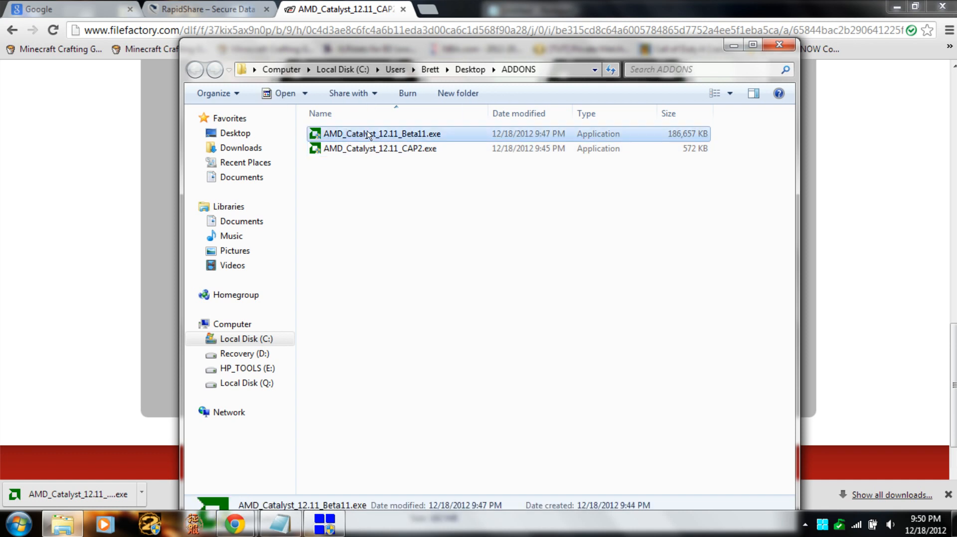
mouse_move(403, 137)
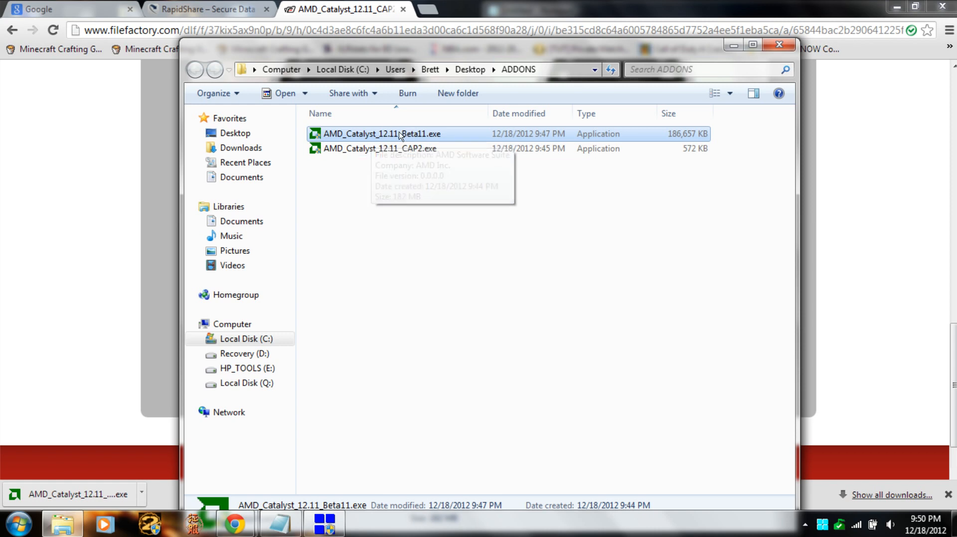
mouse_move(360, 140)
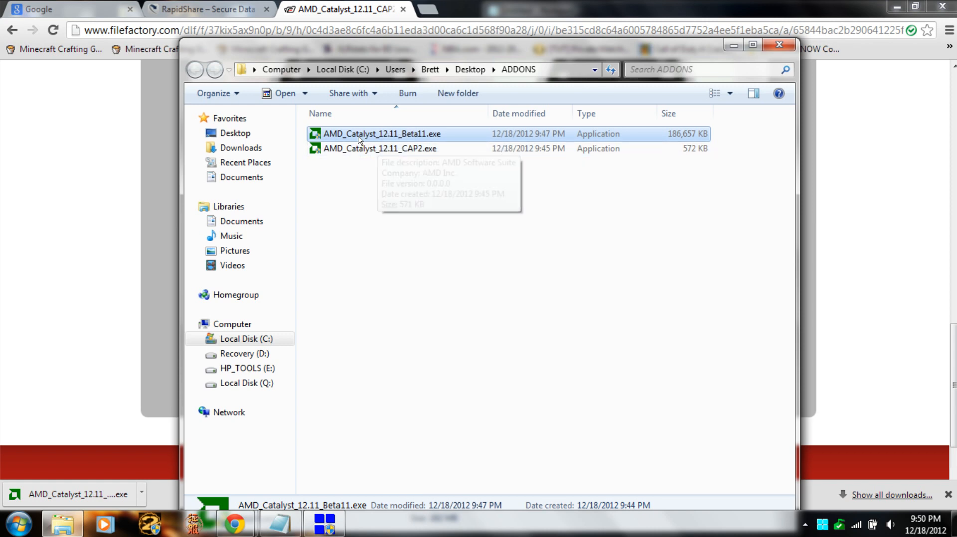
mouse_move(393, 137)
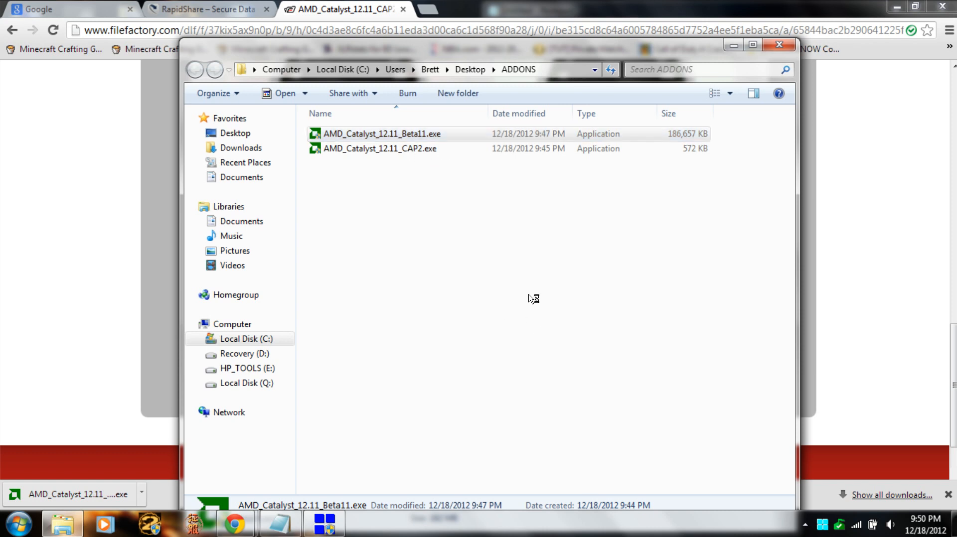
double_click(381, 134)
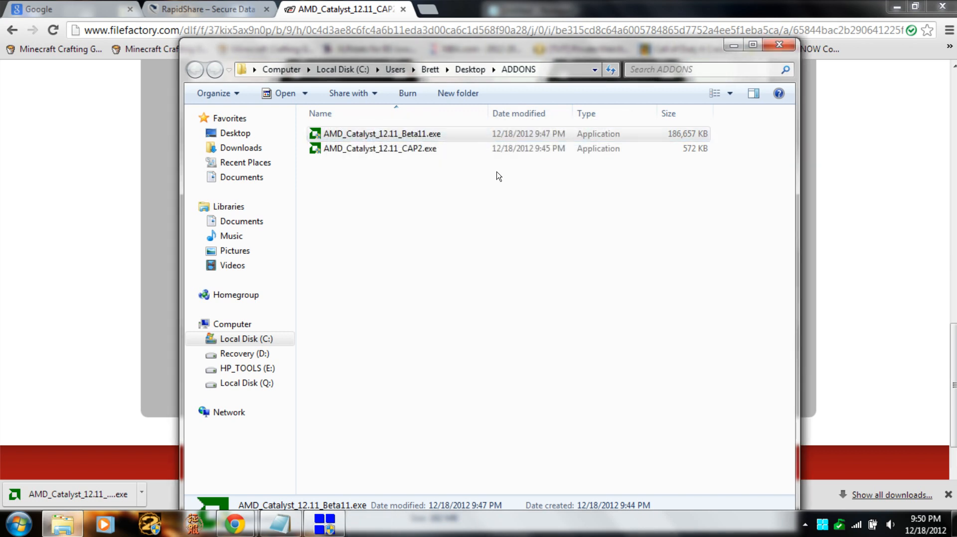
mouse_move(490, 176)
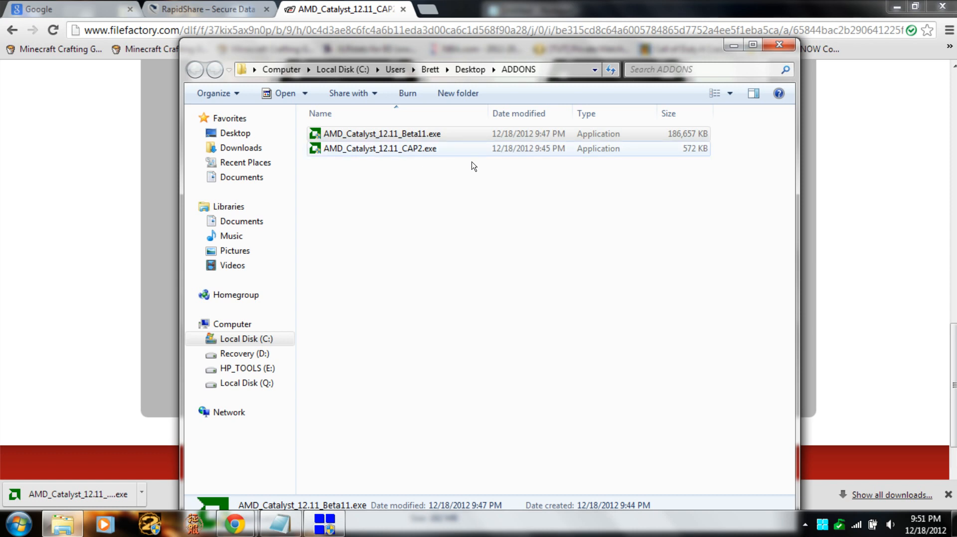
mouse_move(379, 155)
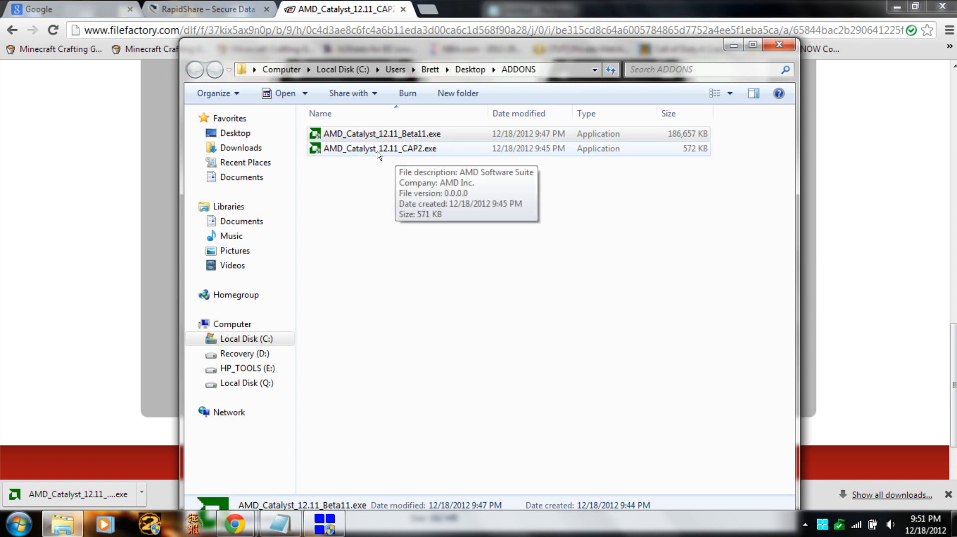
Run AMD_Catalyst_12.11_CAP2.exe and install into C:\AMD\AMD_Catalyst_12.11_CAP2.
left_click(380, 149)
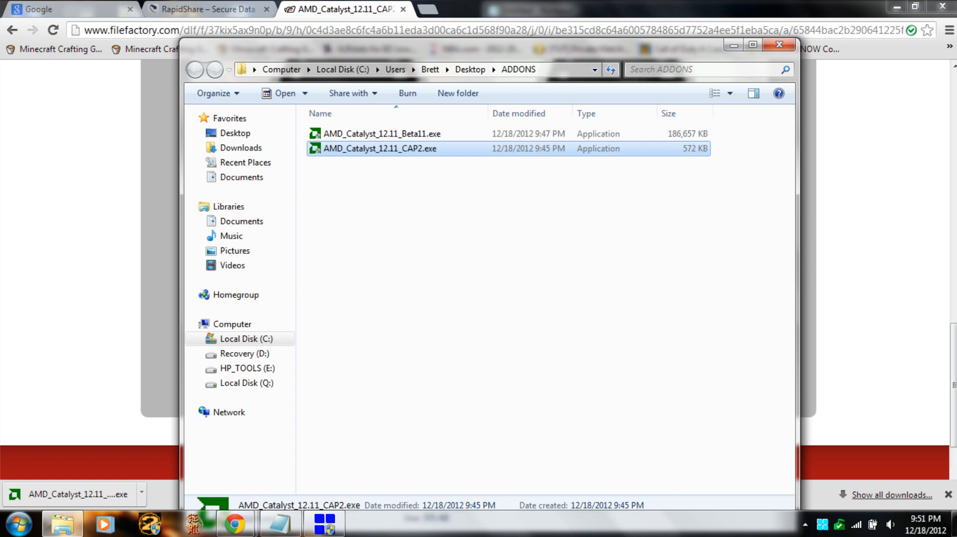
double_click(375, 150)
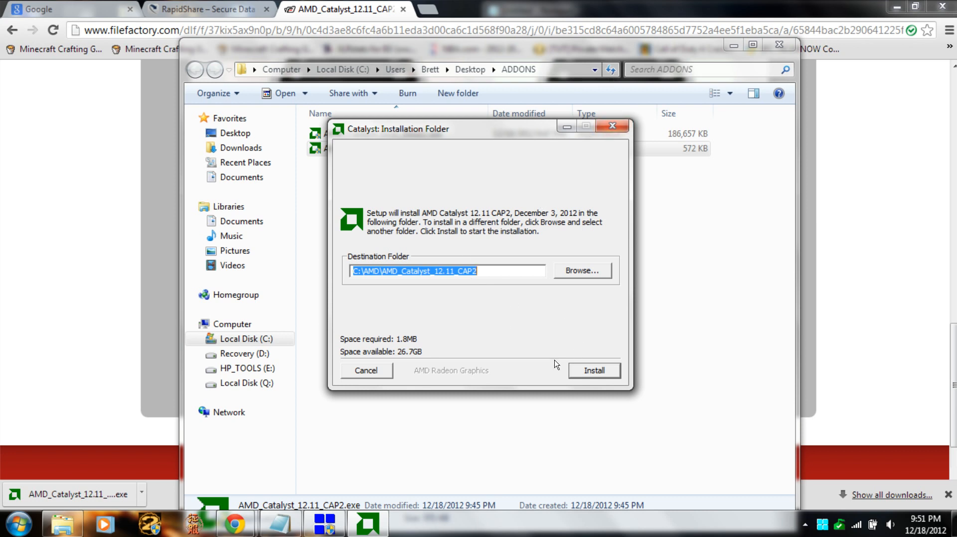
left_click(366, 371)
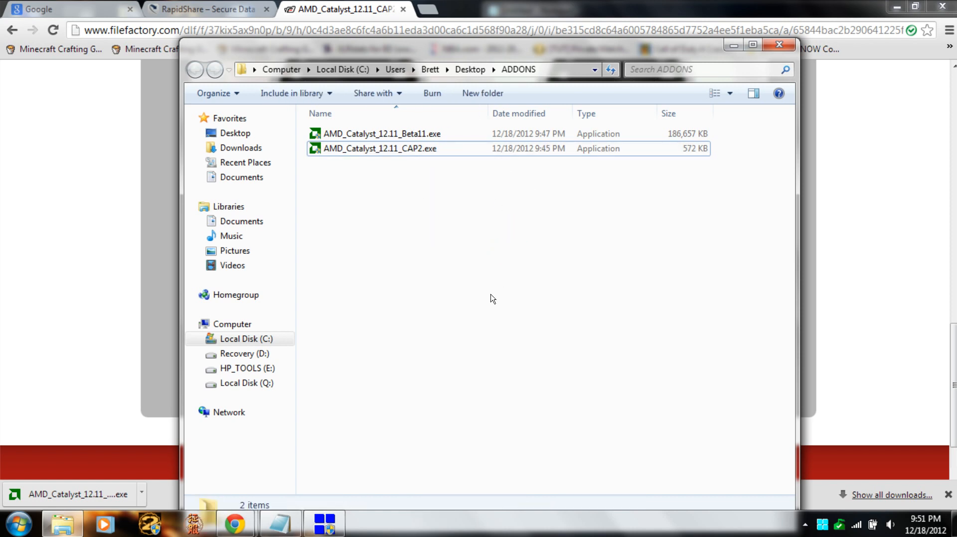
mouse_move(486, 305)
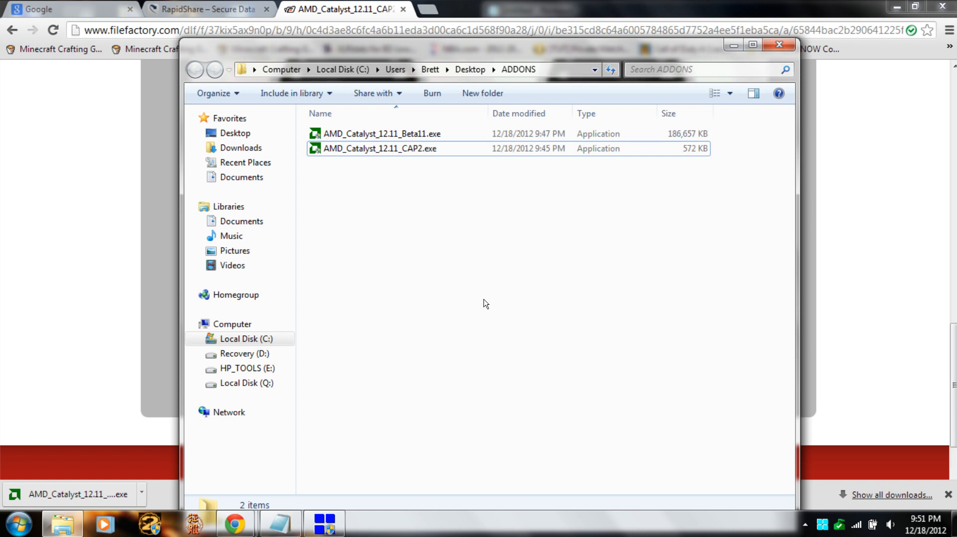
mouse_move(666, 57)
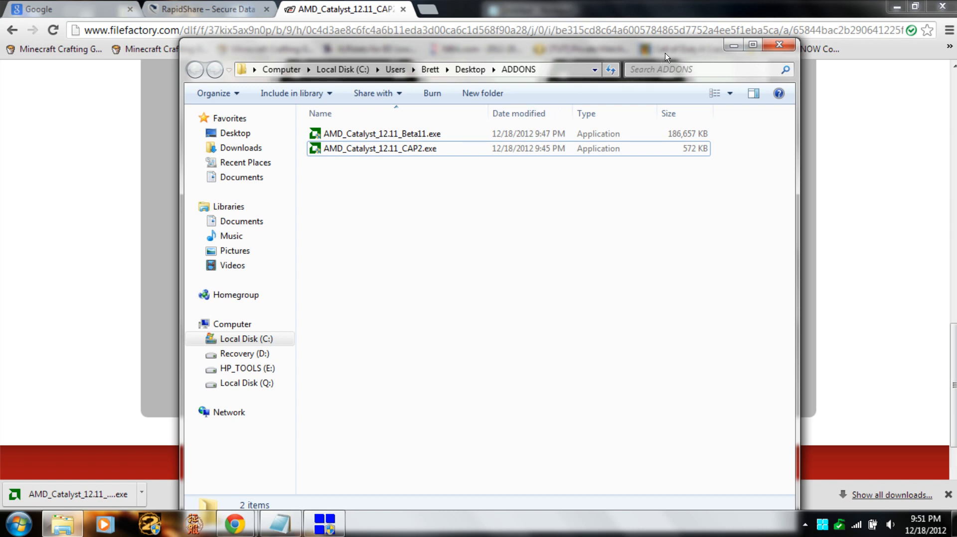
mouse_move(674, 56)
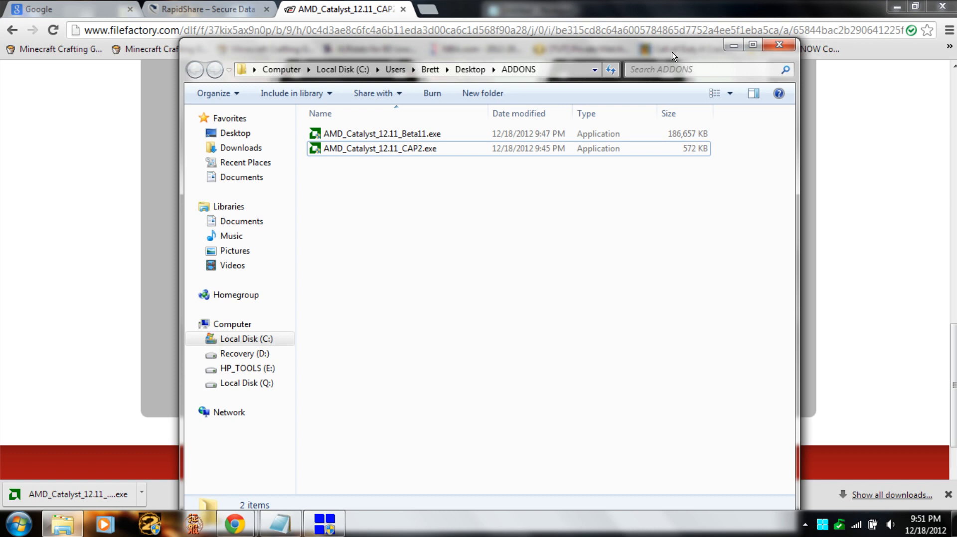
mouse_move(371, 506)
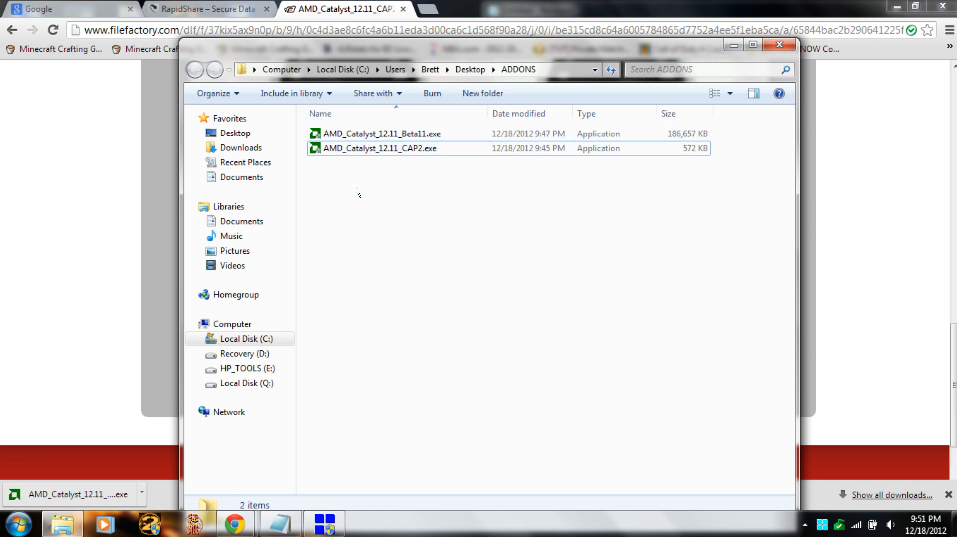
mouse_move(386, 195)
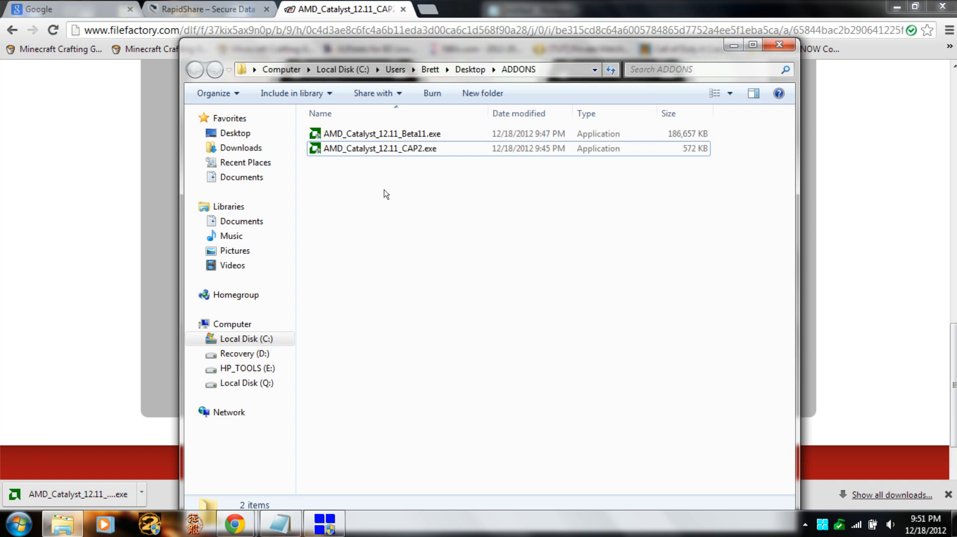
mouse_move(386, 197)
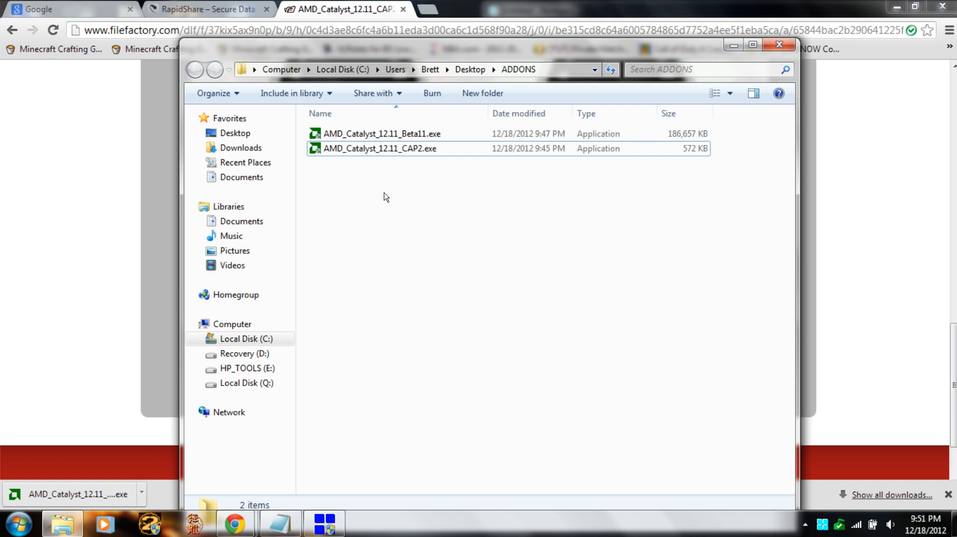
mouse_move(341, 393)
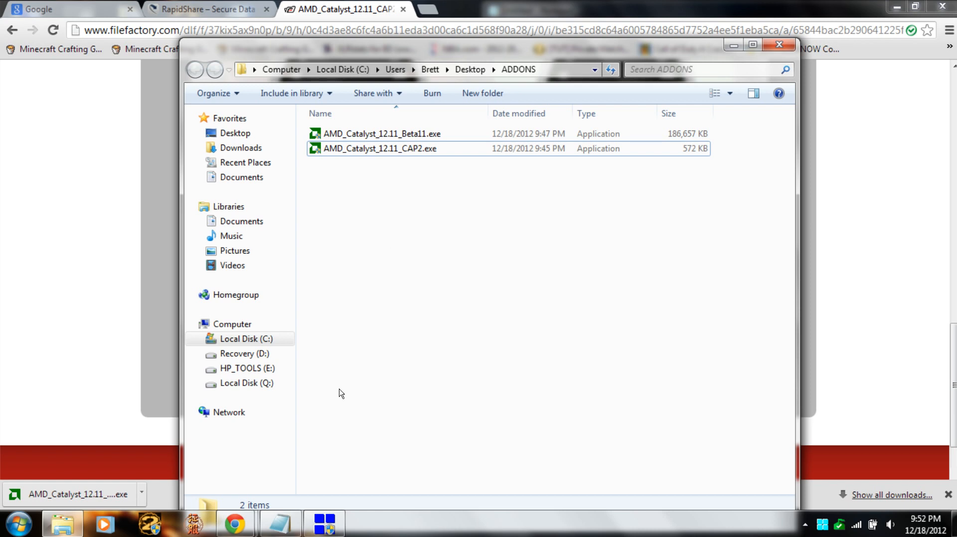
mouse_move(787, 405)
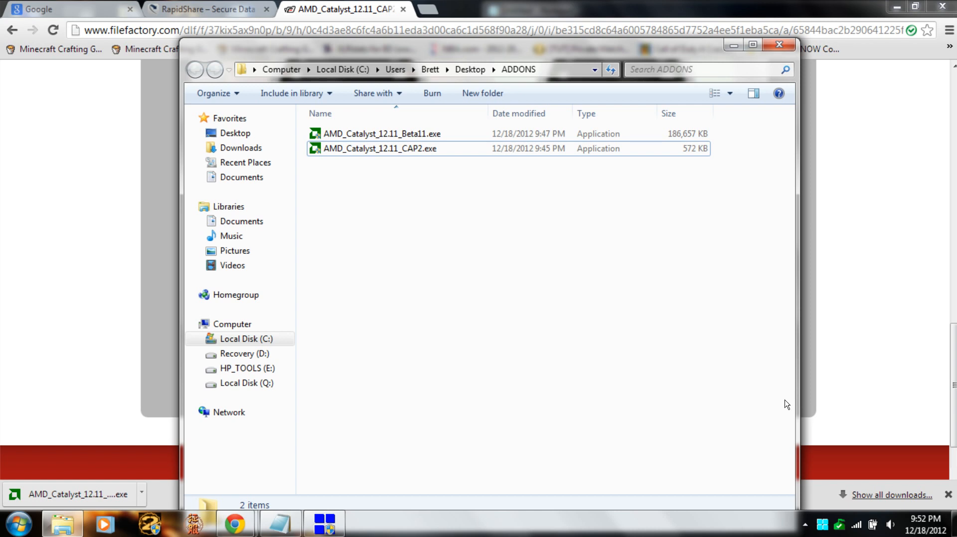
mouse_move(737, 395)
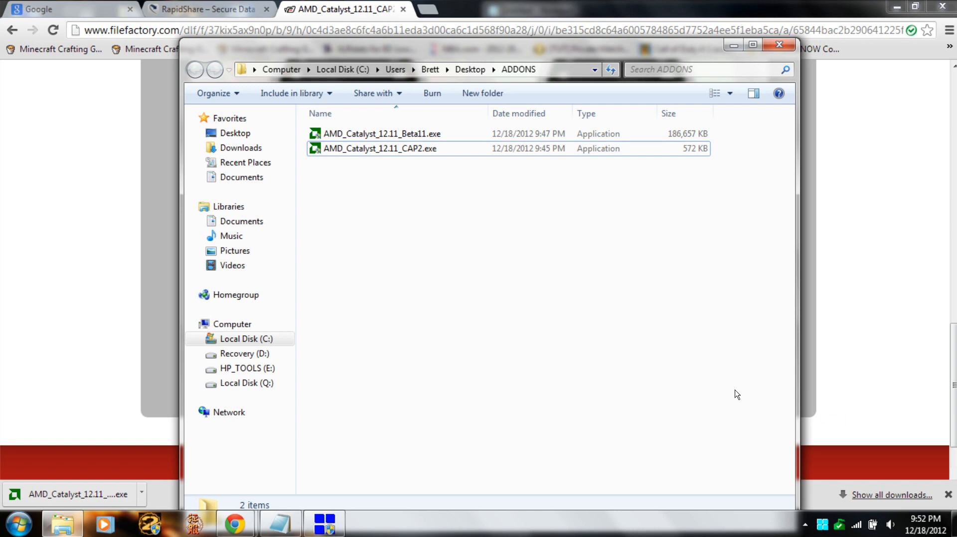
mouse_move(501, 406)
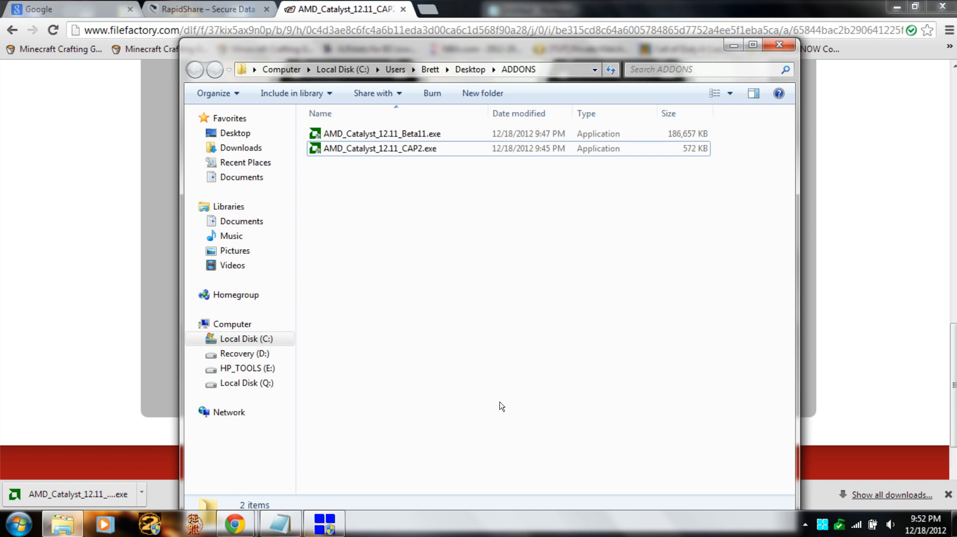
mouse_move(501, 403)
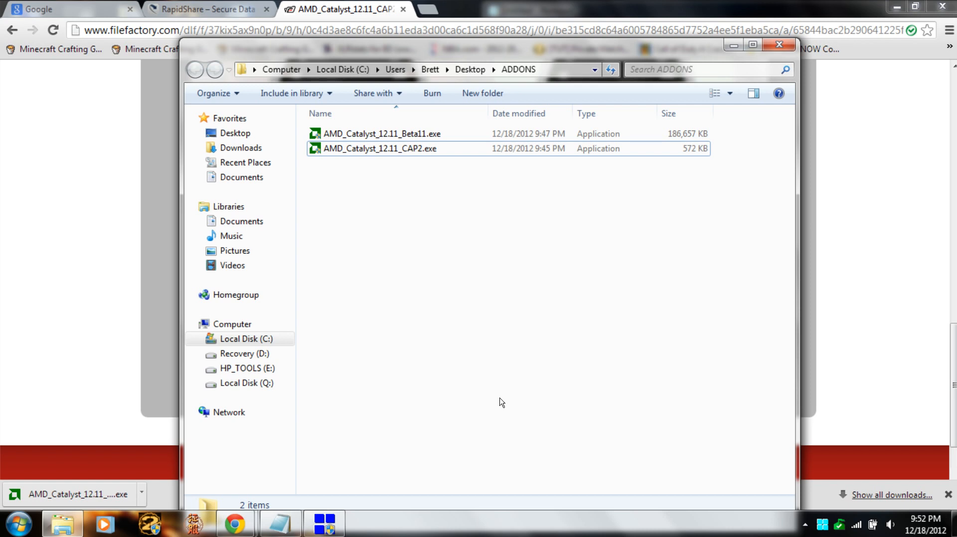
mouse_move(496, 459)
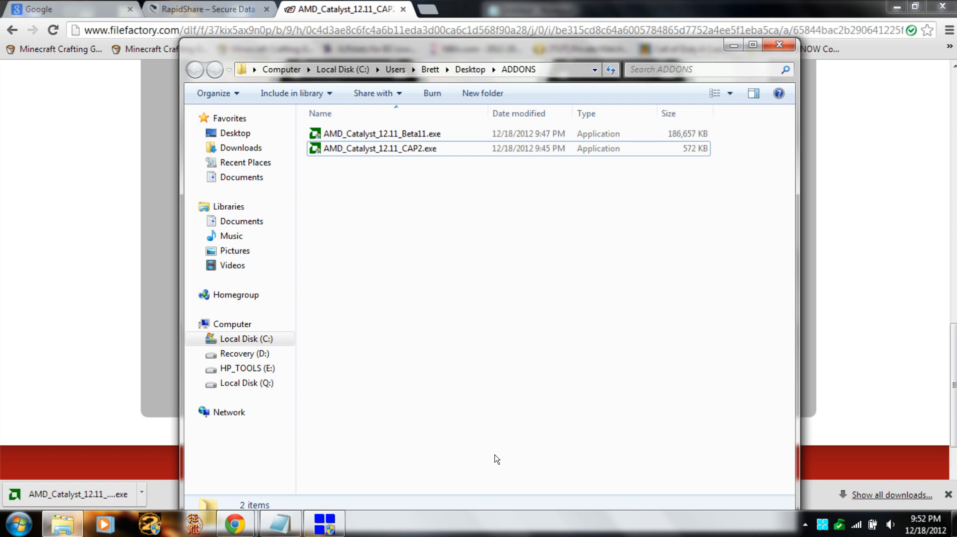
mouse_move(455, 252)
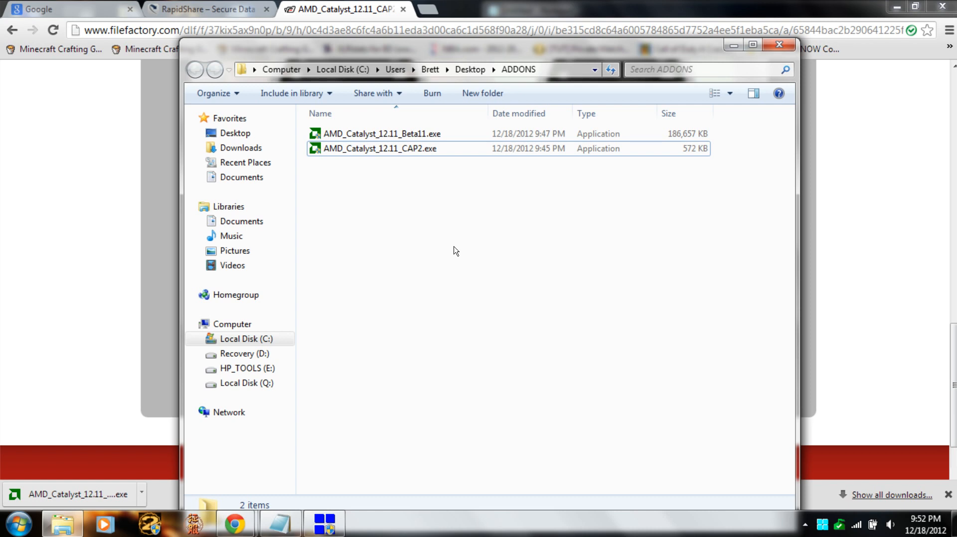
mouse_move(457, 254)
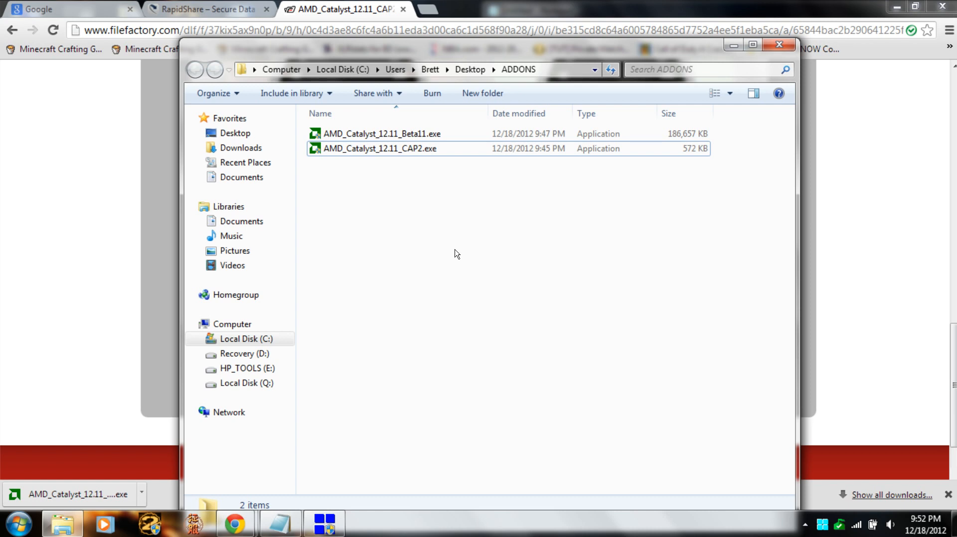
mouse_move(380, 266)
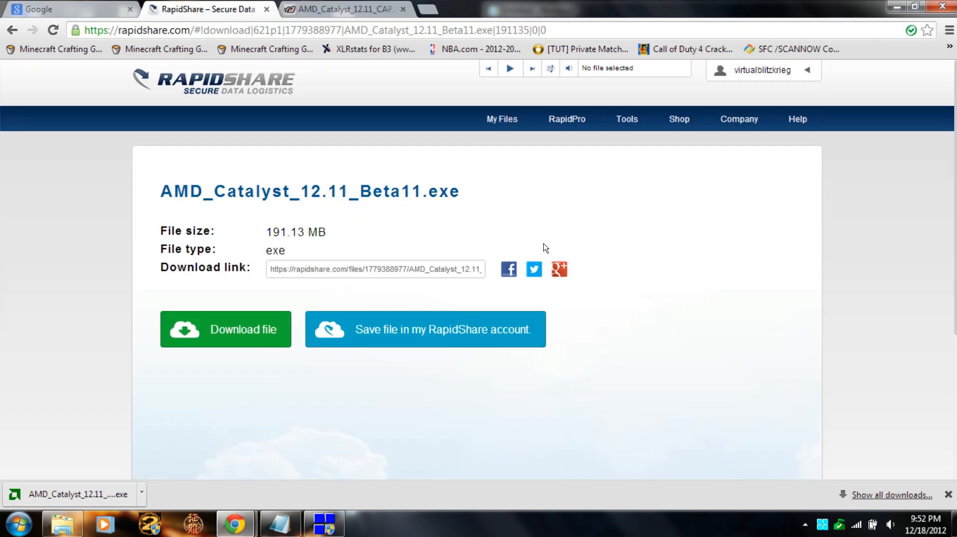
mouse_move(155, 175)
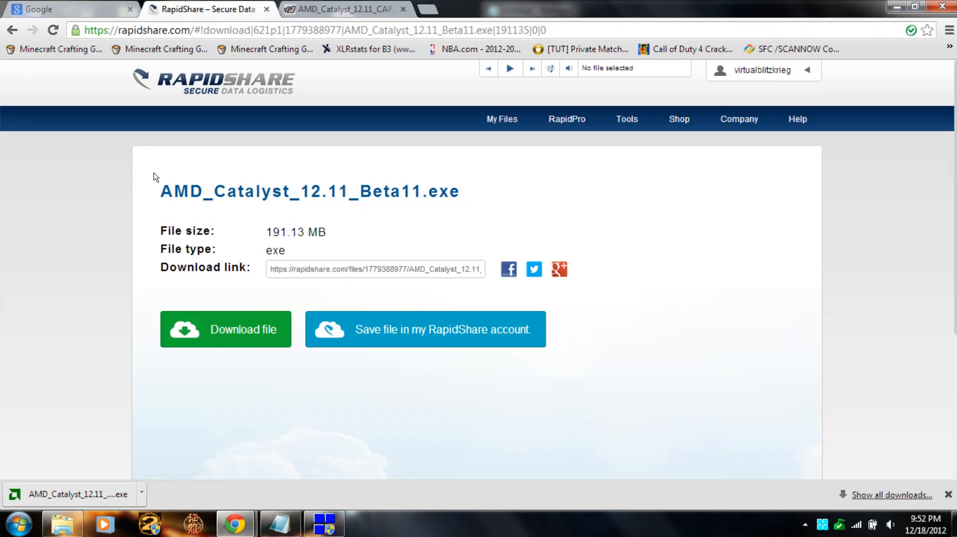
mouse_move(437, 409)
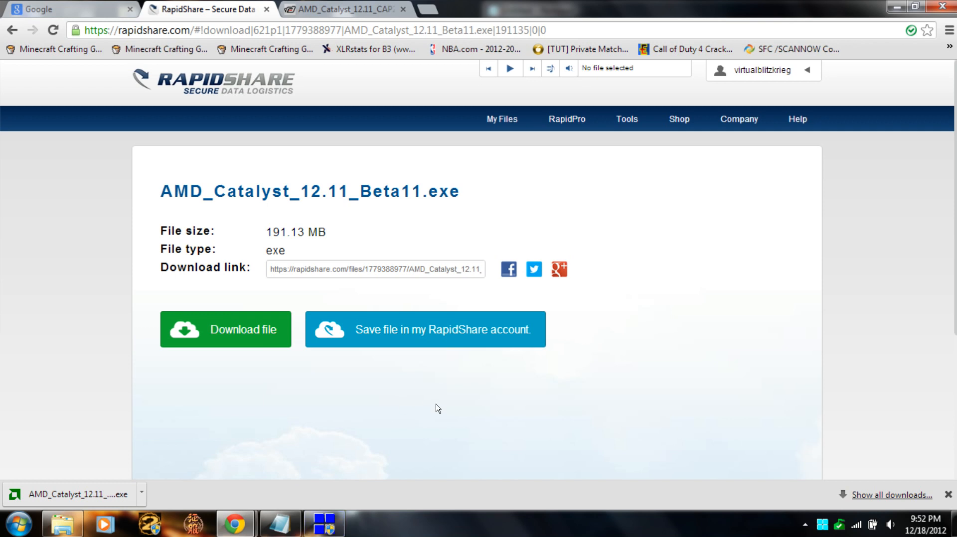